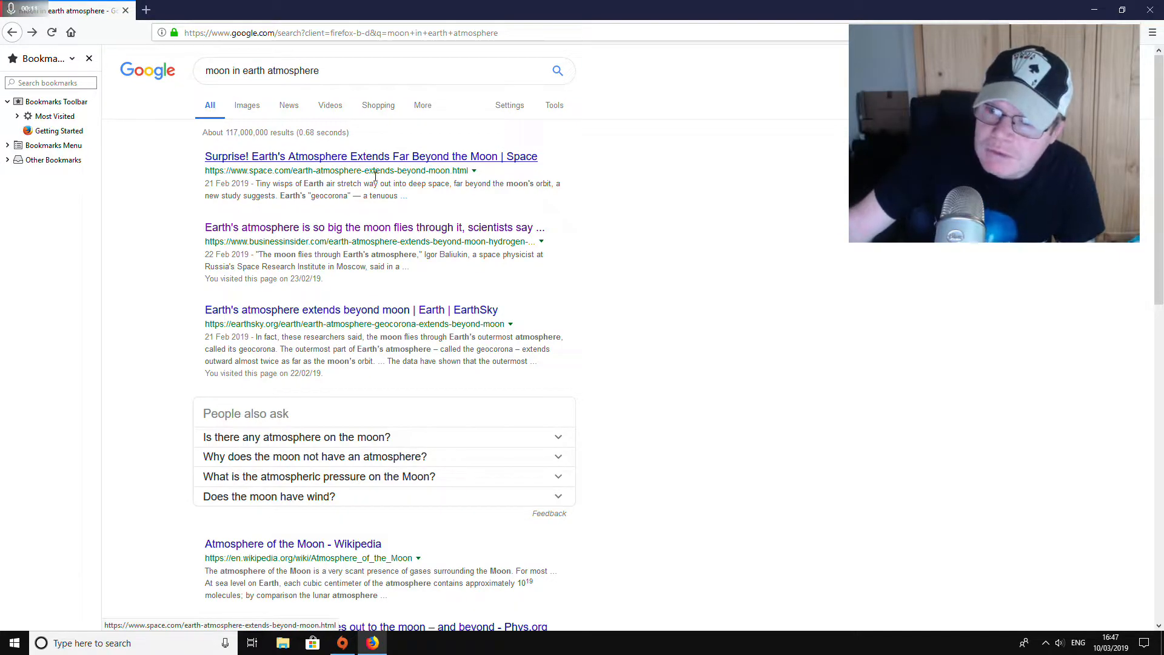
{"action": "mouse_move", "coordinate": [392, 145]}
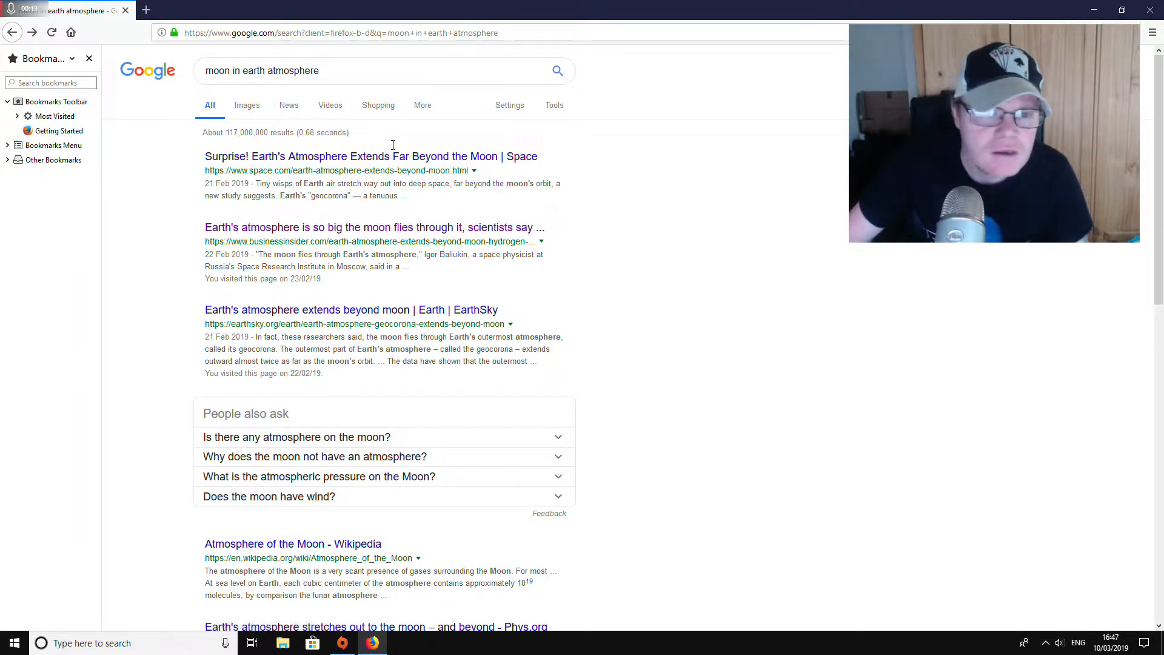
{"action": "mouse_move", "coordinate": [371, 156]}
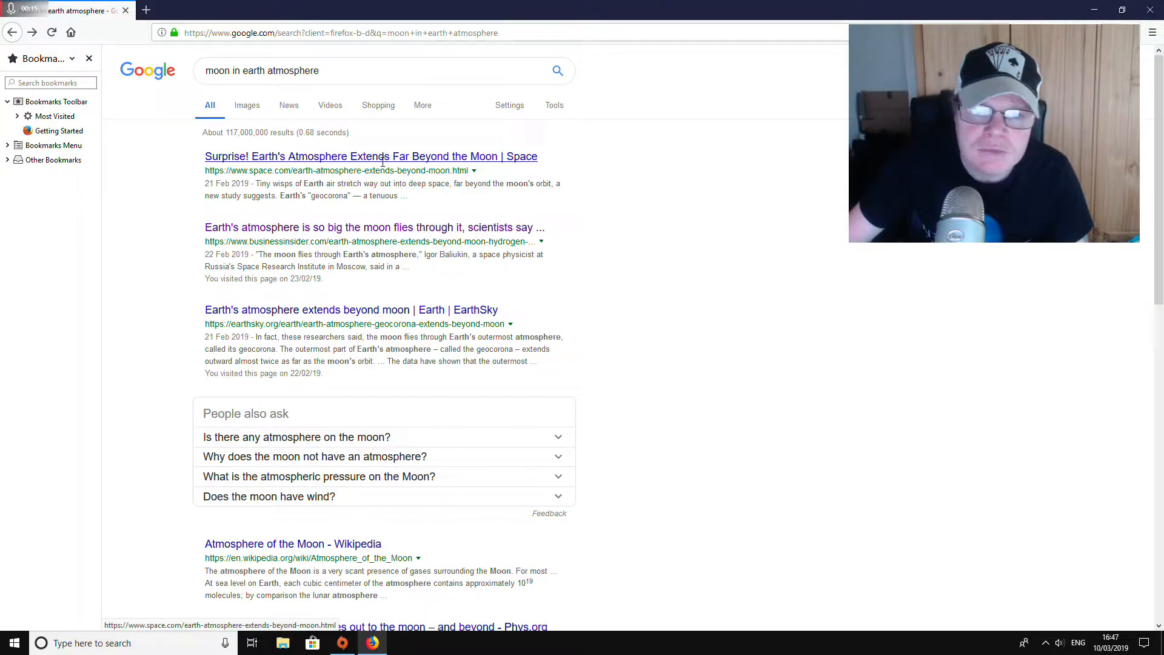
Open the Space.com result 'Surprise! Earth's Atmosphere Extends Far Beyond the Moon'
{"action": "left_click", "coordinate": [370, 156]}
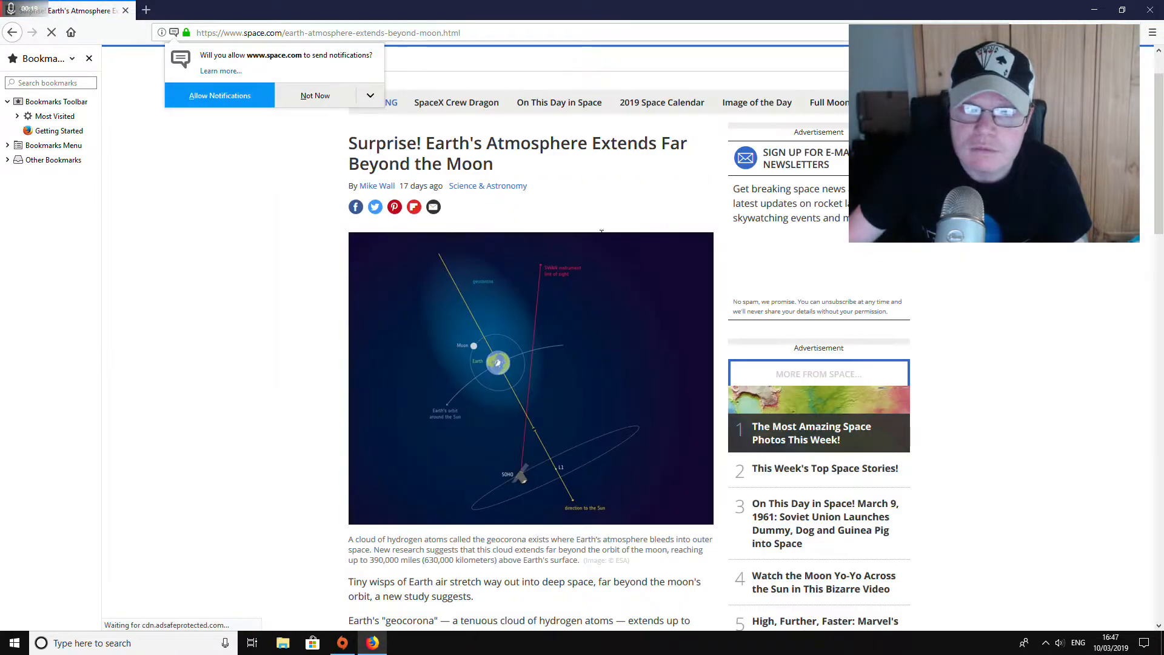
Decline Space.com notifications and read past the geocorona diagram to the Igor Baliukin quote
{"action": "left_click", "coordinate": [315, 95]}
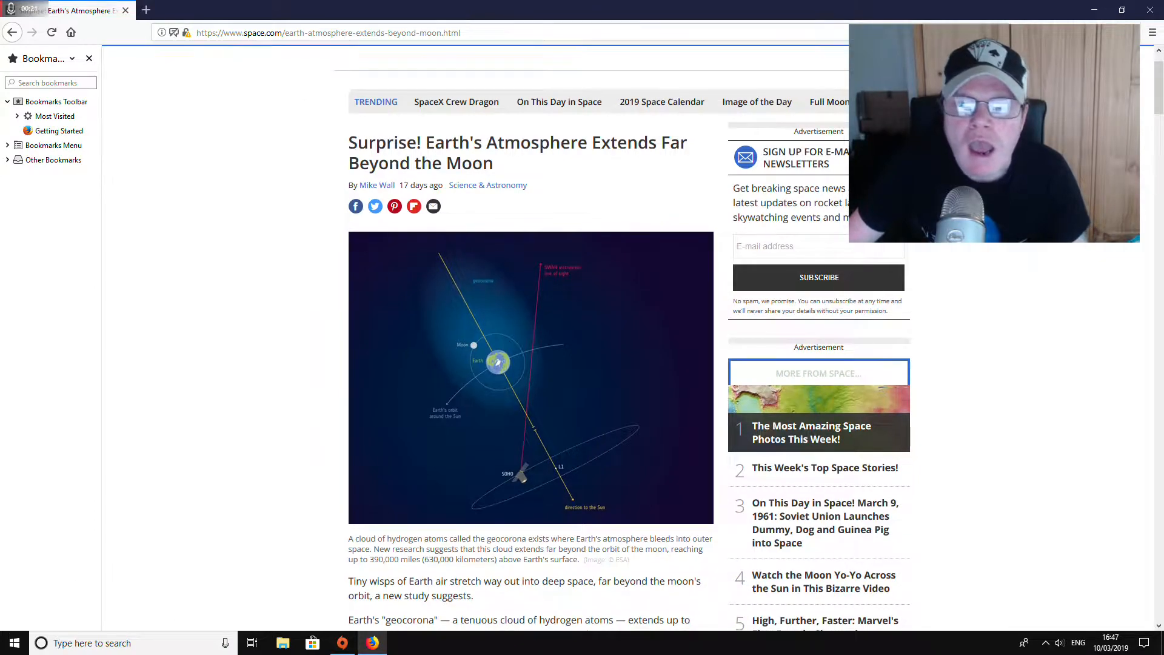
{"action": "scroll", "scroll_direction": "down", "scroll_amount": 3}
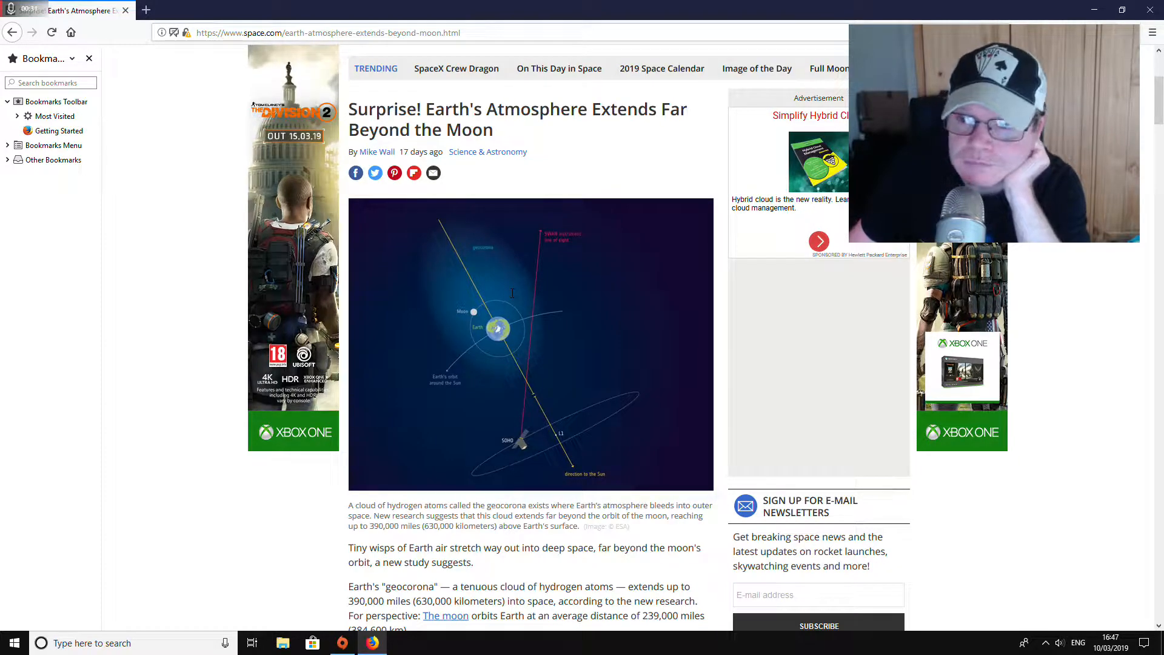
{"action": "scroll", "scroll_direction": "down", "scroll_amount": 3}
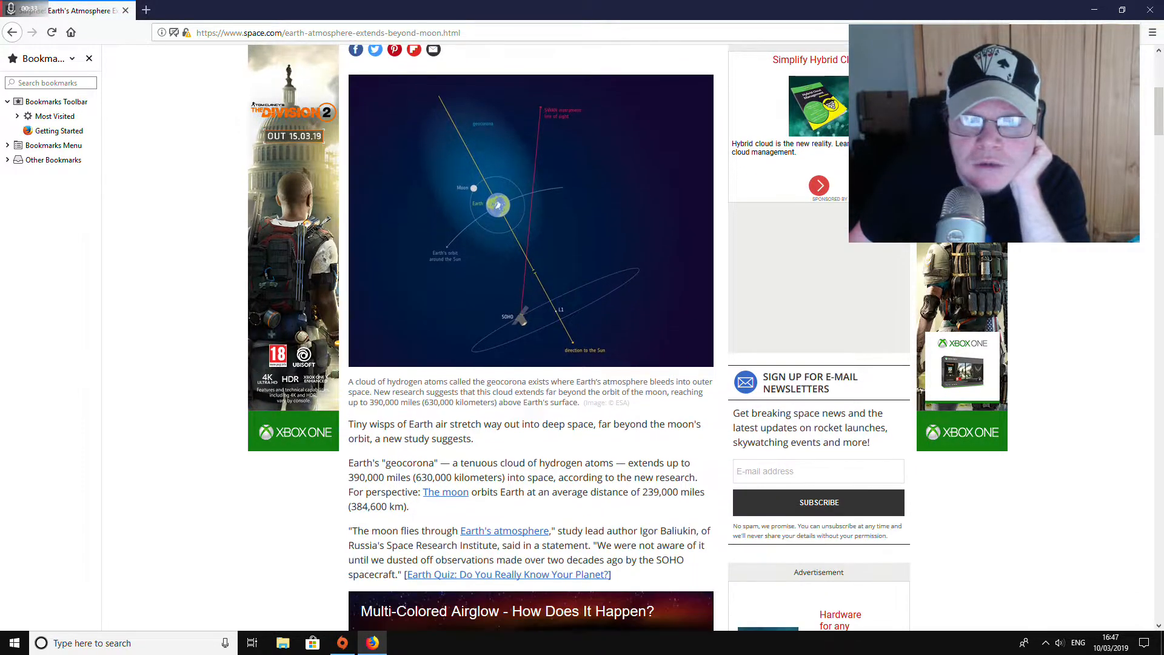
{"action": "scroll", "scroll_direction": "down", "scroll_amount": 3}
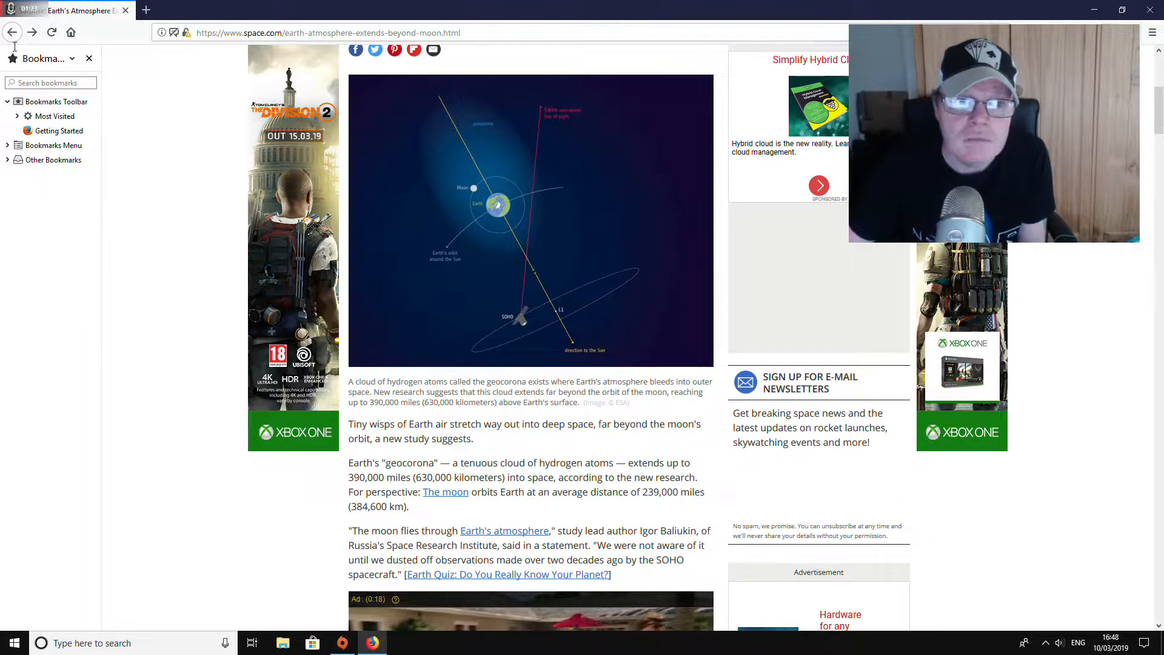
Return to the 'moon in earth atmosphere' results and scroll past the related questions
{"action": "left_click", "coordinate": [12, 32]}
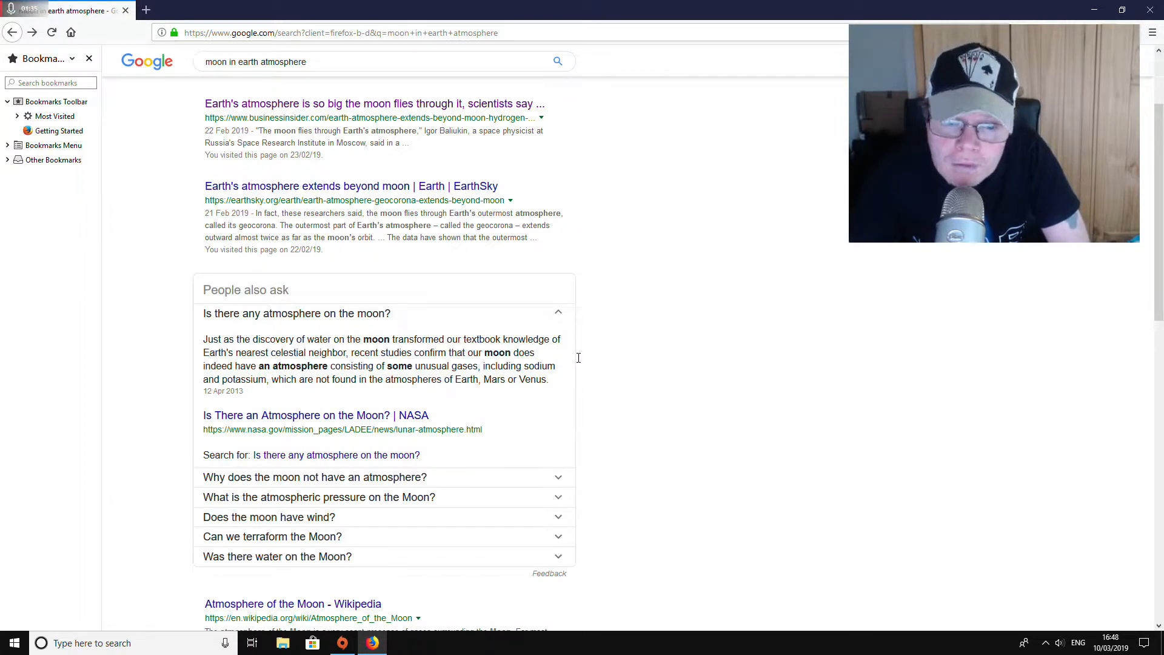
{"action": "mouse_move", "coordinate": [619, 348]}
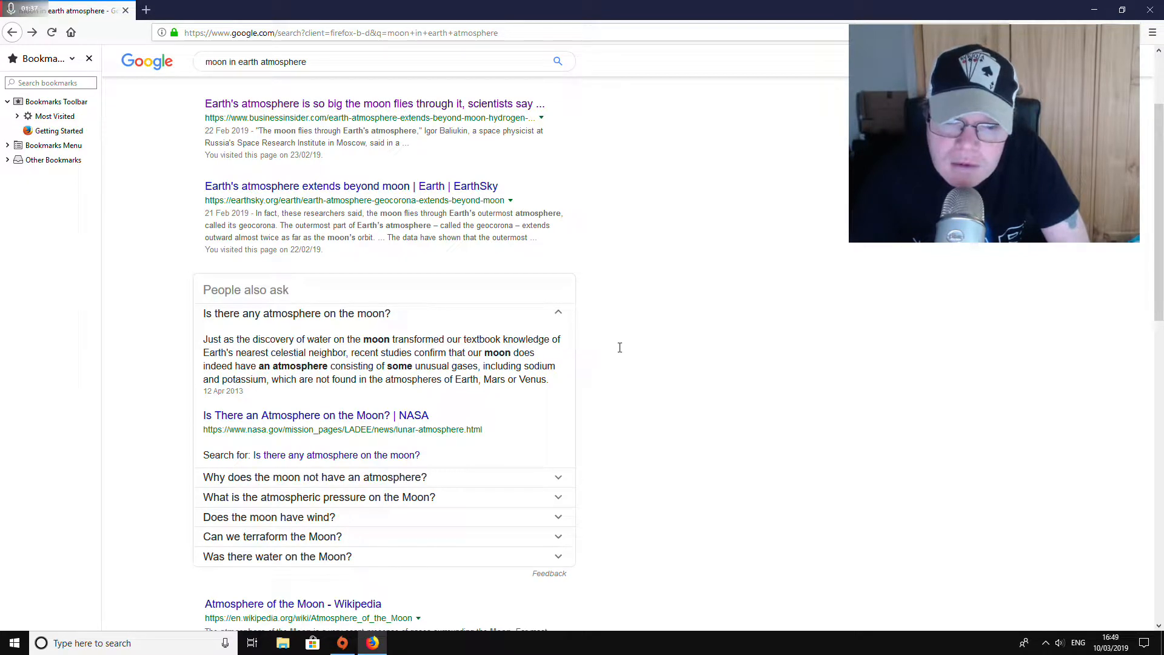
{"action": "scroll", "scroll_direction": "down", "scroll_amount": 3}
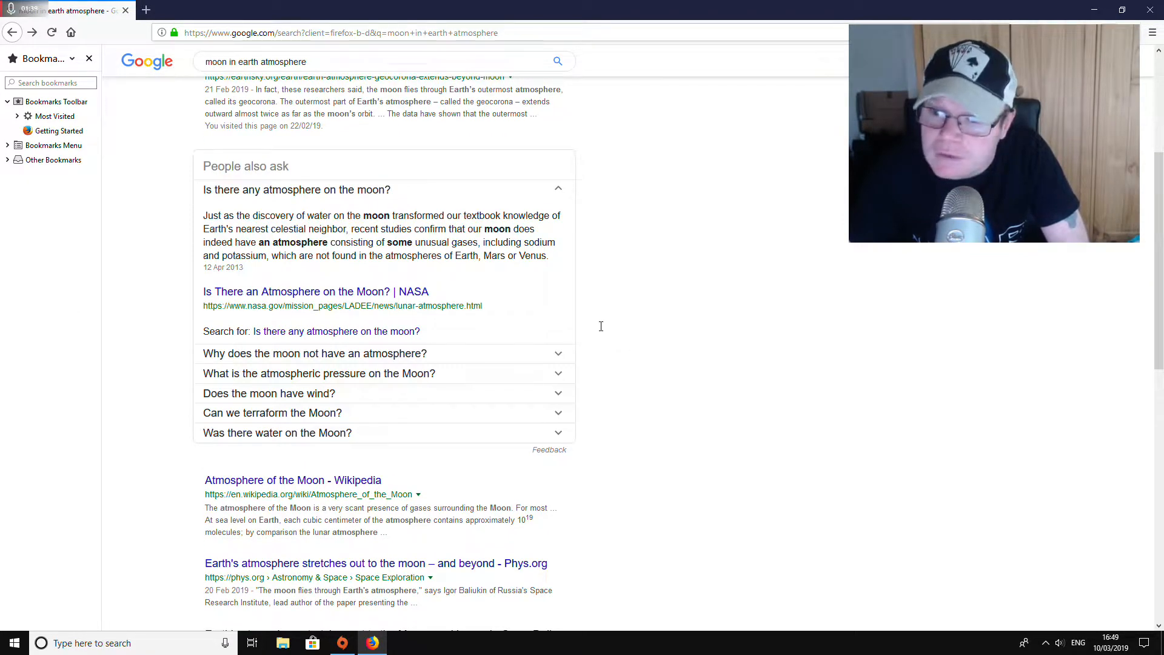
{"action": "scroll", "scroll_direction": "down", "scroll_amount": 3}
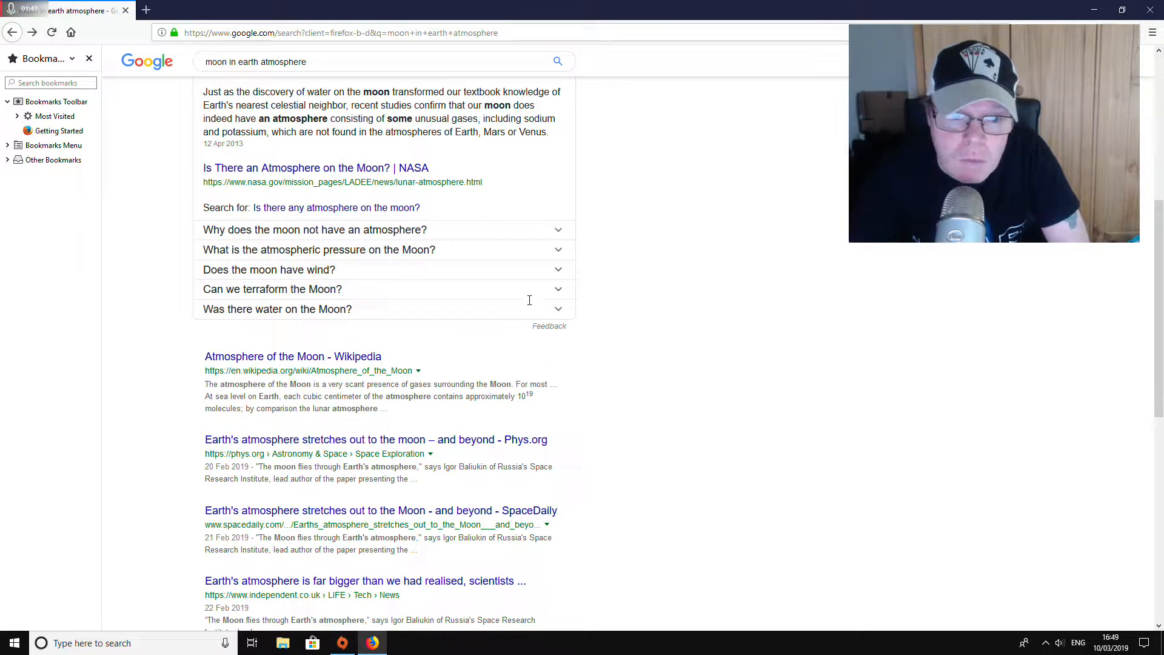
Expand 'What is the atmospheric pressure on the Moon?' and 'Can humans live on the moon?', then scroll back up
{"action": "left_click", "coordinate": [319, 249]}
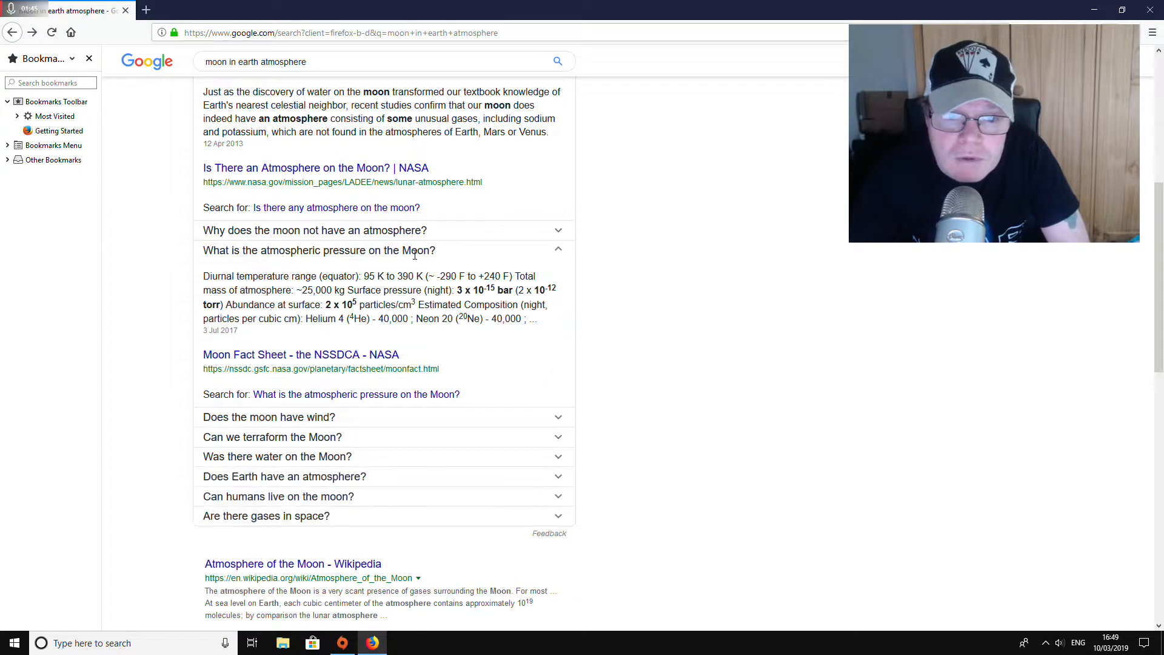
{"action": "mouse_move", "coordinate": [656, 371]}
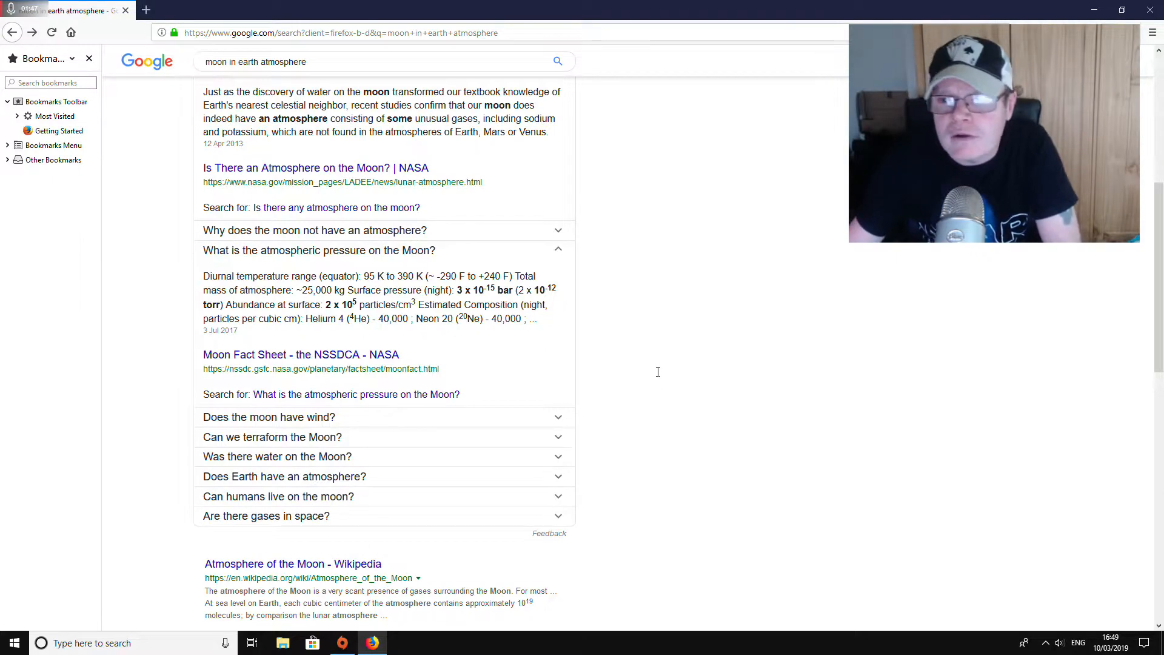
{"action": "scroll", "scroll_direction": "down", "scroll_amount": 3}
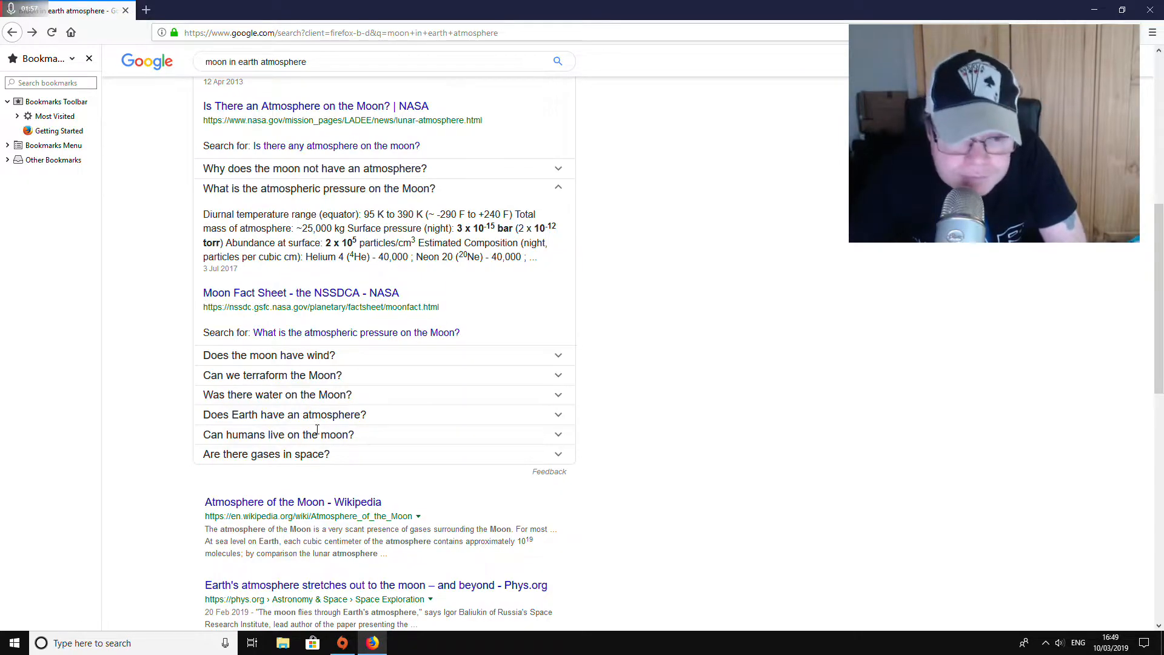
{"action": "left_click", "coordinate": [279, 434]}
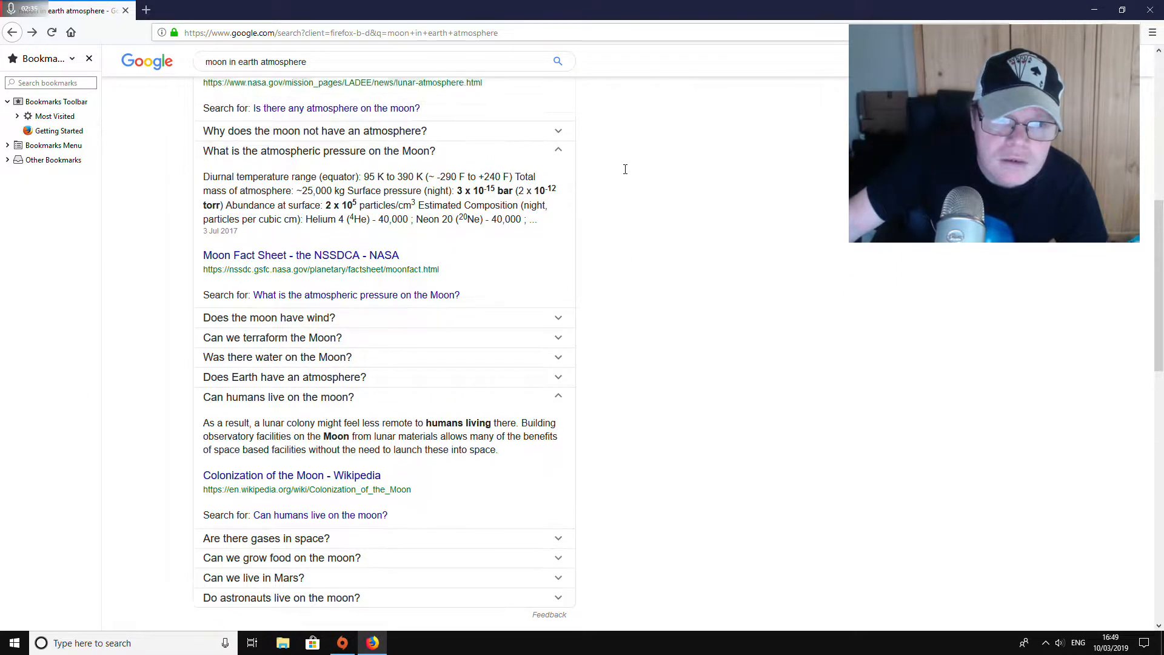
{"action": "scroll", "scroll_direction": "up", "scroll_amount": 3}
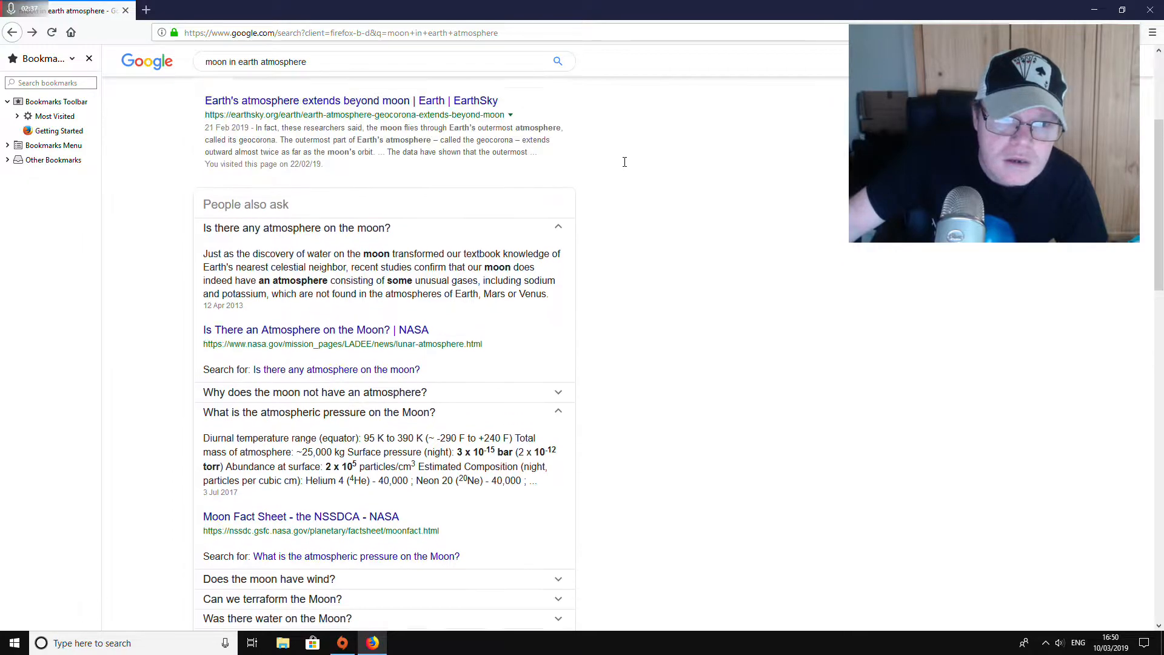
{"action": "scroll", "scroll_direction": "up", "scroll_amount": 3}
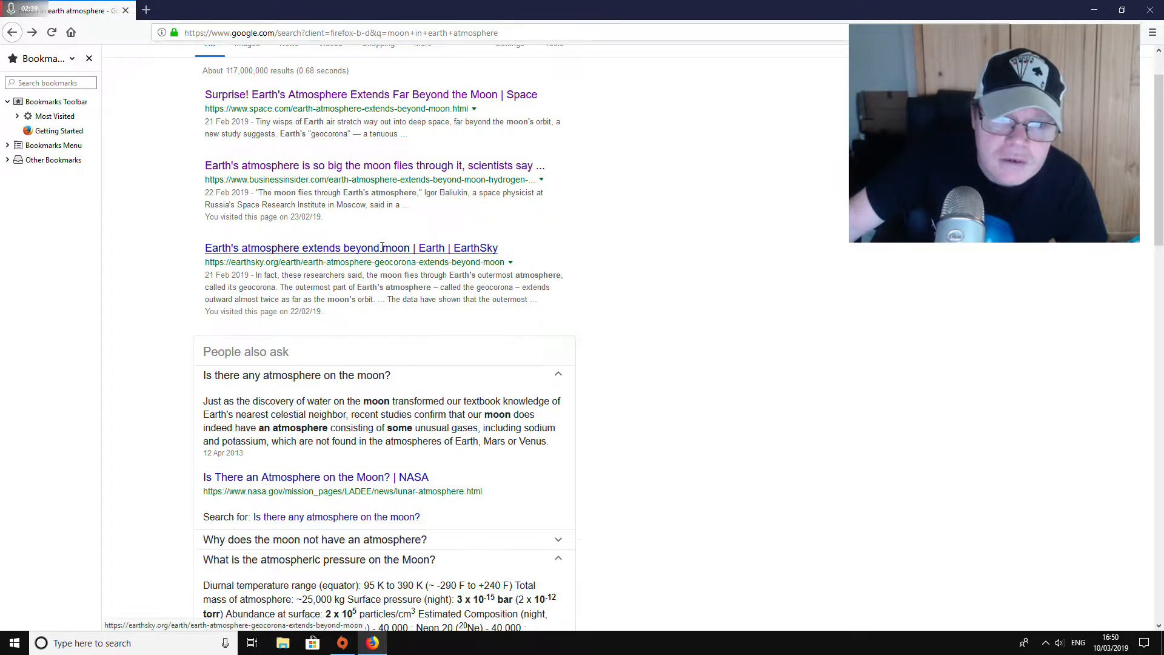
Open the EarthSky geocorona article and read past the Baliukin quote to the SOHO paragraphs
{"action": "left_click", "coordinate": [351, 247]}
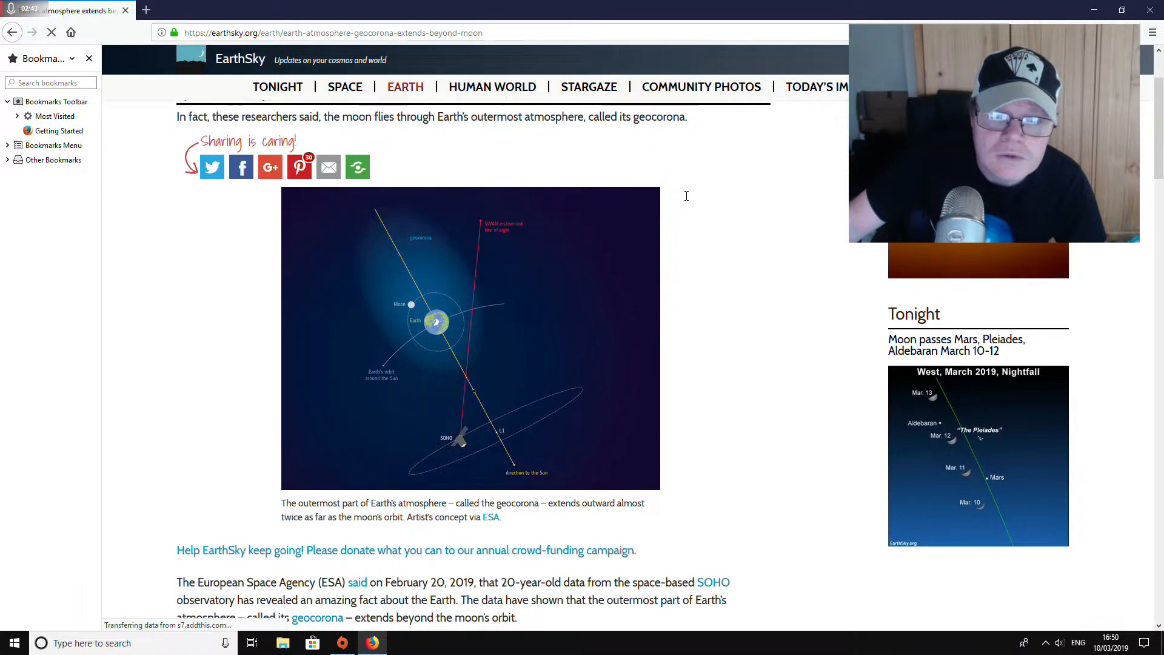
{"action": "scroll", "scroll_direction": "down", "scroll_amount": 3}
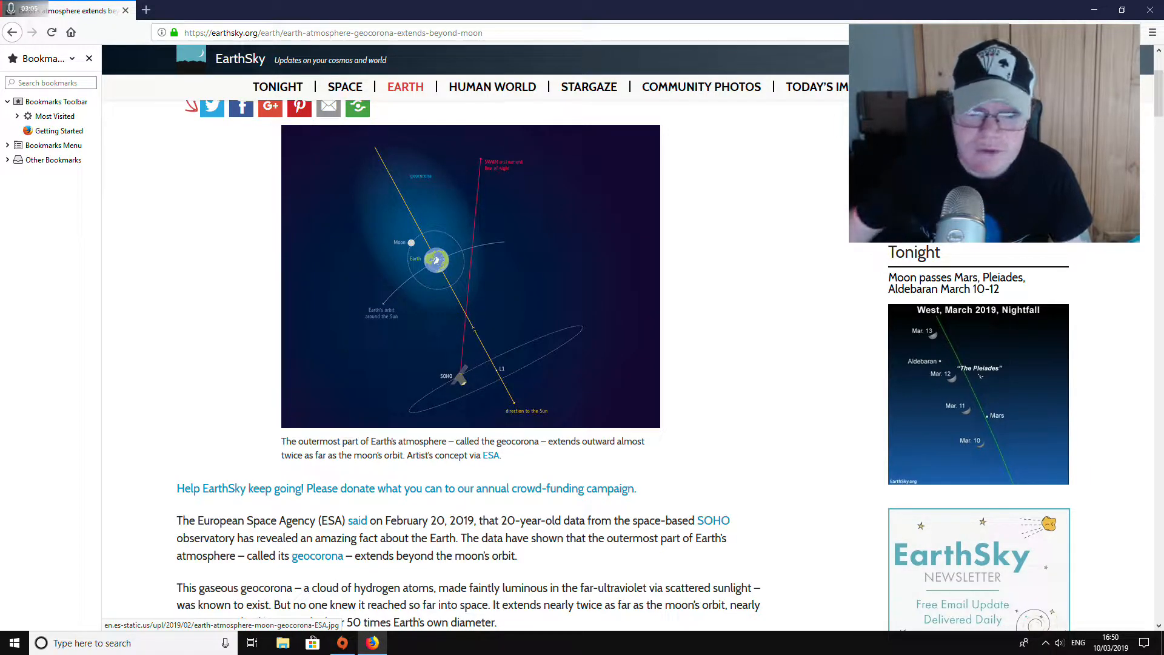
{"action": "scroll", "scroll_direction": "down", "scroll_amount": 3}
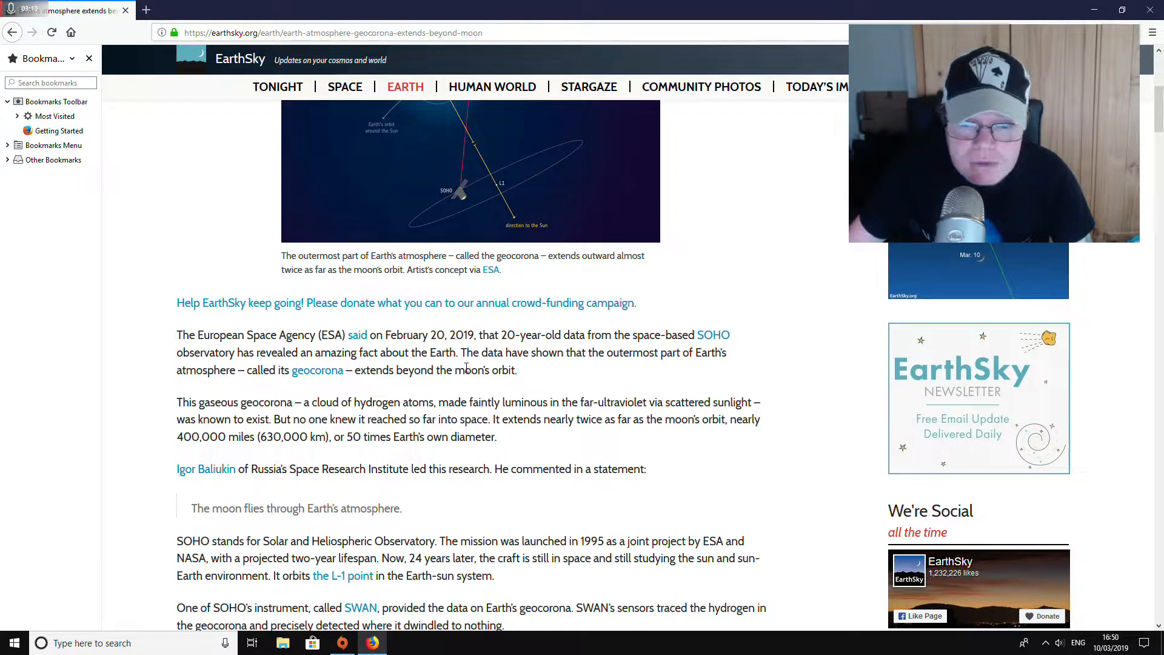
{"action": "mouse_move", "coordinate": [552, 343]}
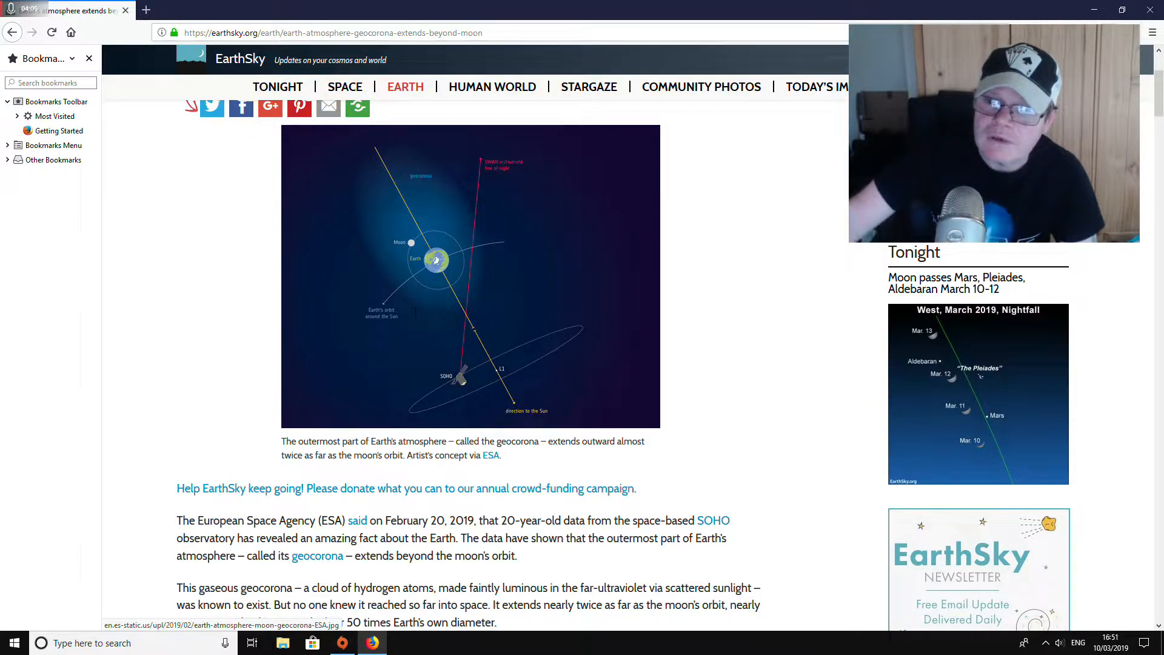
{"action": "scroll", "scroll_direction": "down", "scroll_amount": 3}
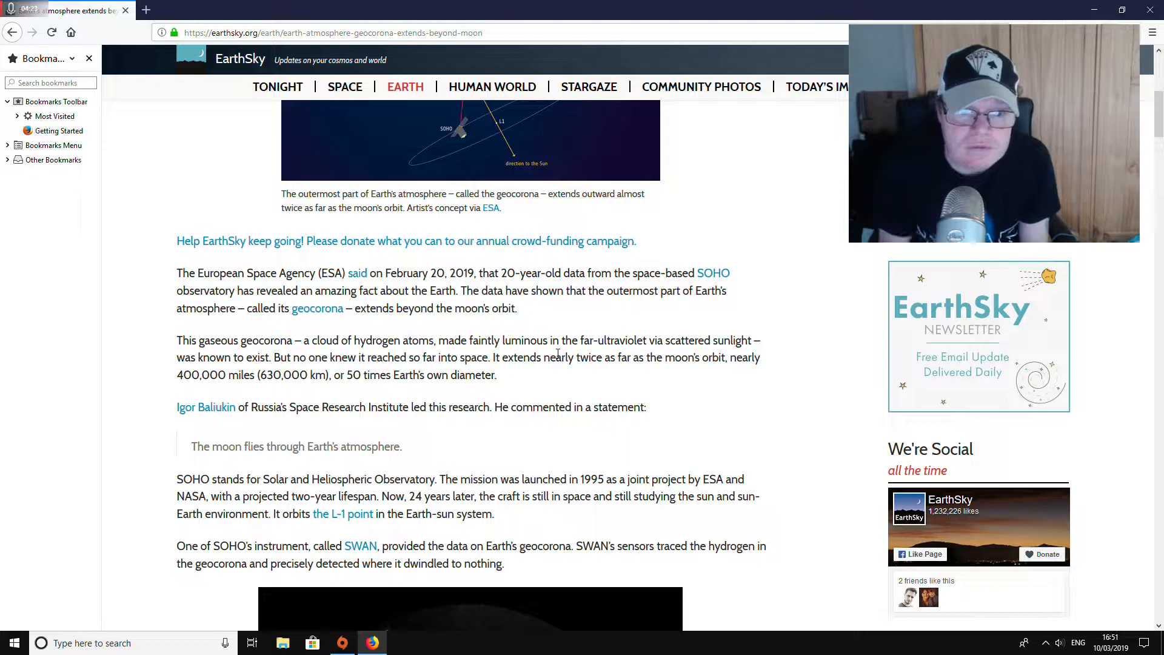
Read the EarthSky geocorona article through to its end and the author bio
{"action": "scroll", "scroll_direction": "down", "scroll_amount": 3}
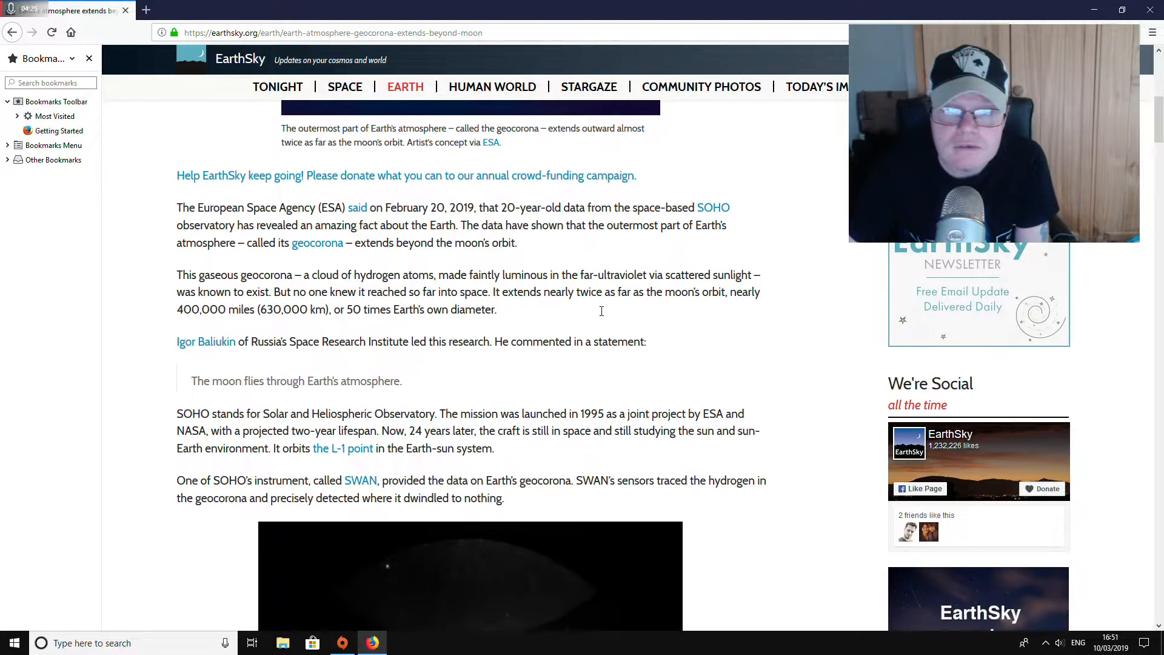
{"action": "scroll", "scroll_direction": "down", "scroll_amount": 3}
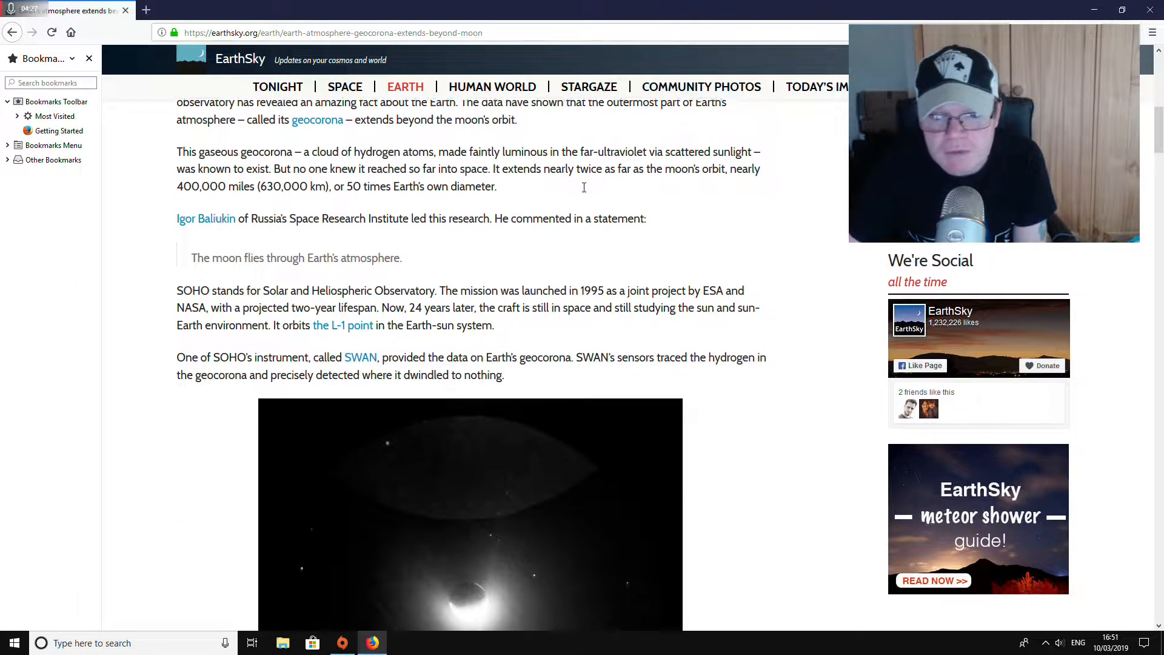
{"action": "scroll", "scroll_direction": "down", "scroll_amount": 3}
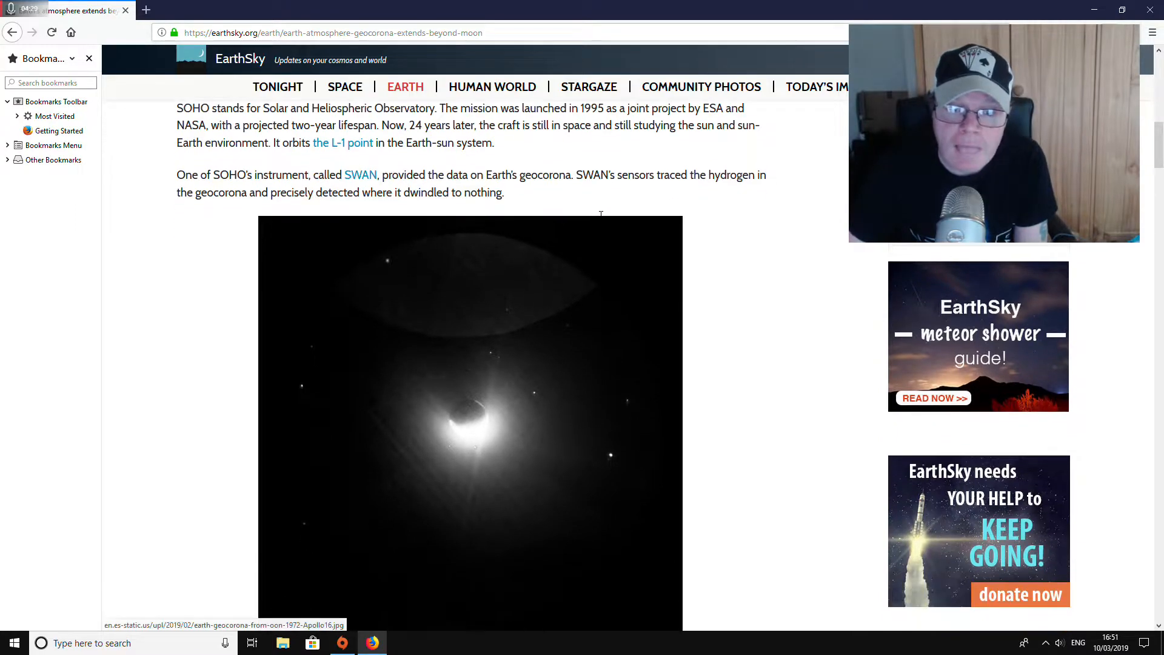
{"action": "scroll", "scroll_direction": "down", "scroll_amount": 3}
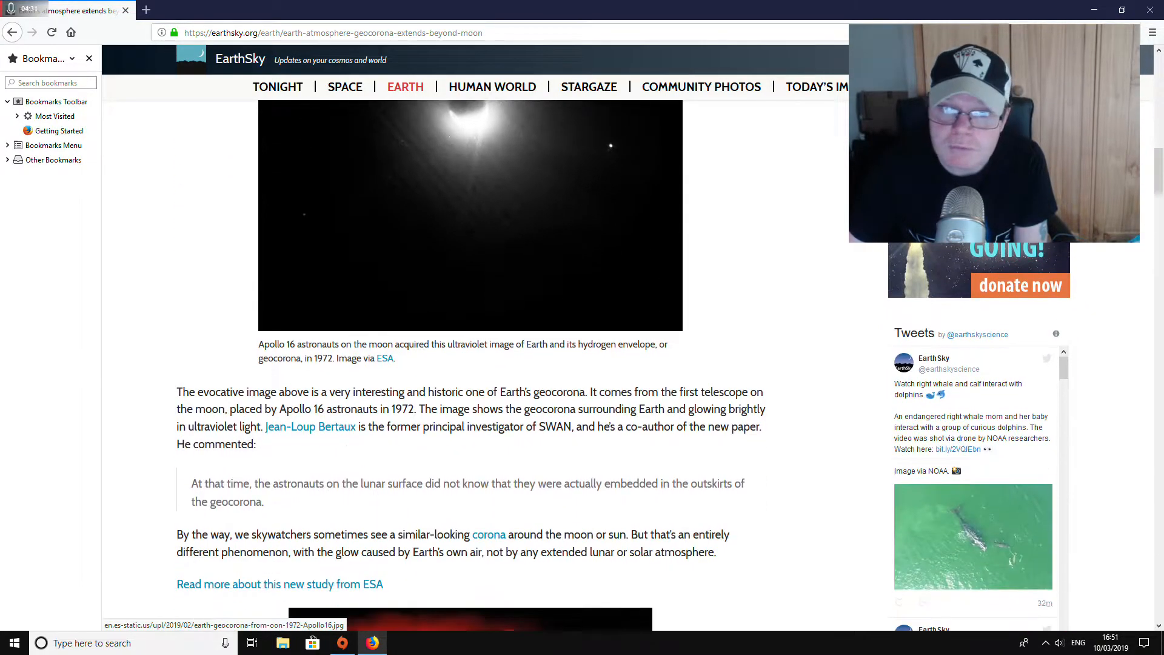
{"action": "scroll", "scroll_direction": "down", "scroll_amount": 3}
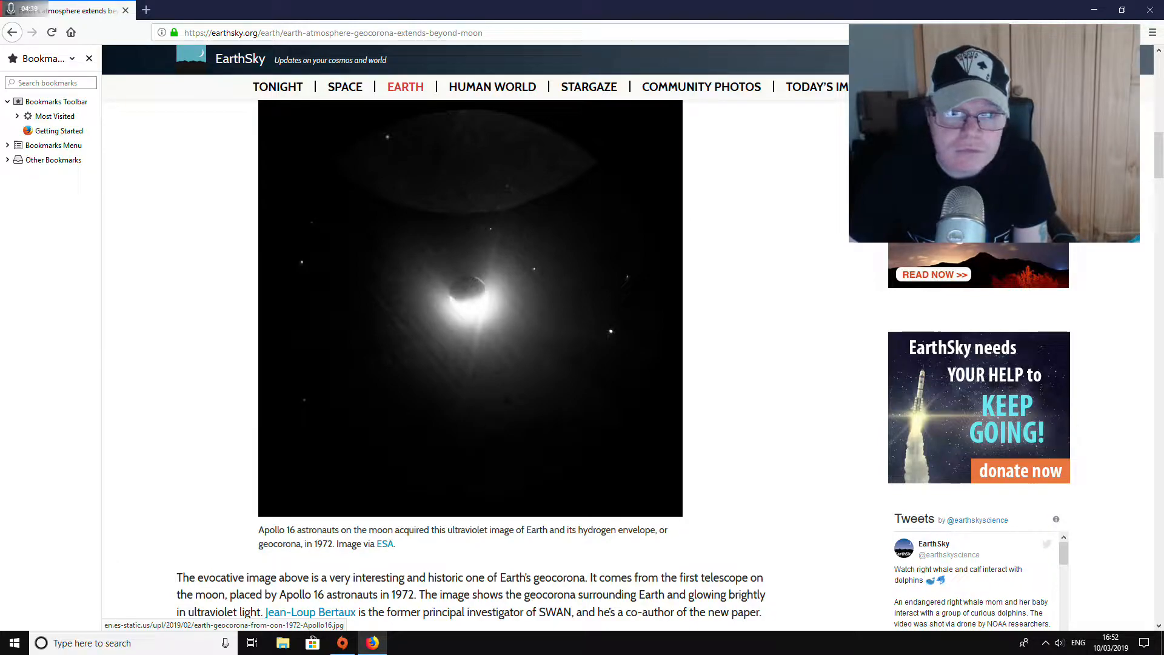
{"action": "scroll", "scroll_direction": "down", "scroll_amount": 3}
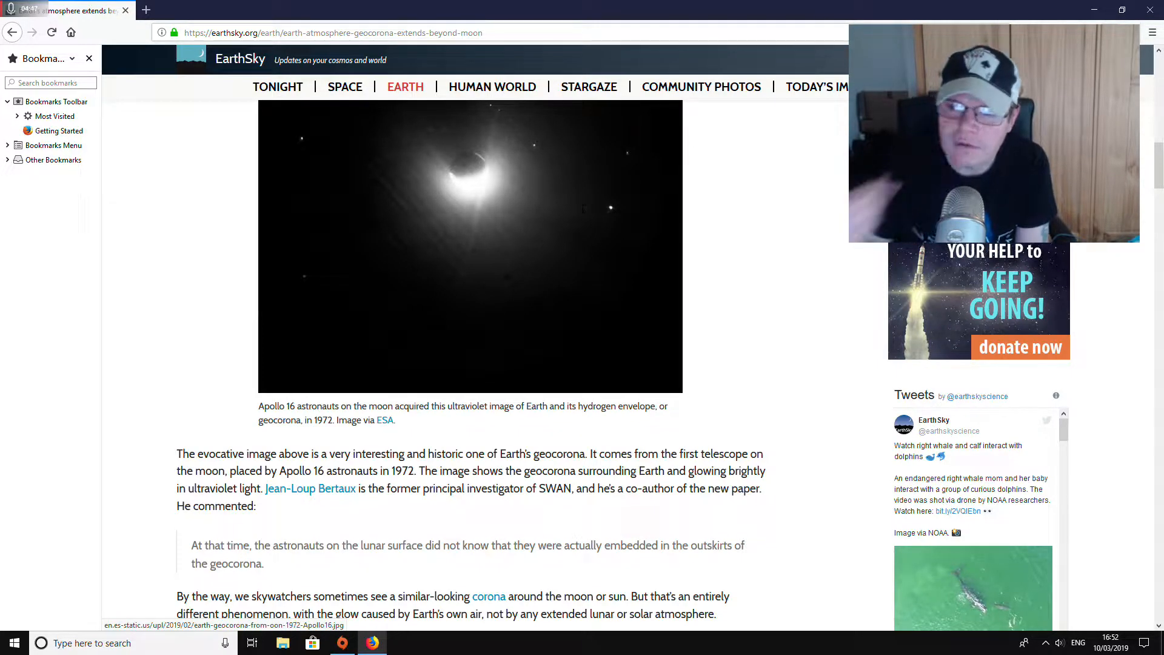
{"action": "scroll", "scroll_direction": "down", "scroll_amount": 3}
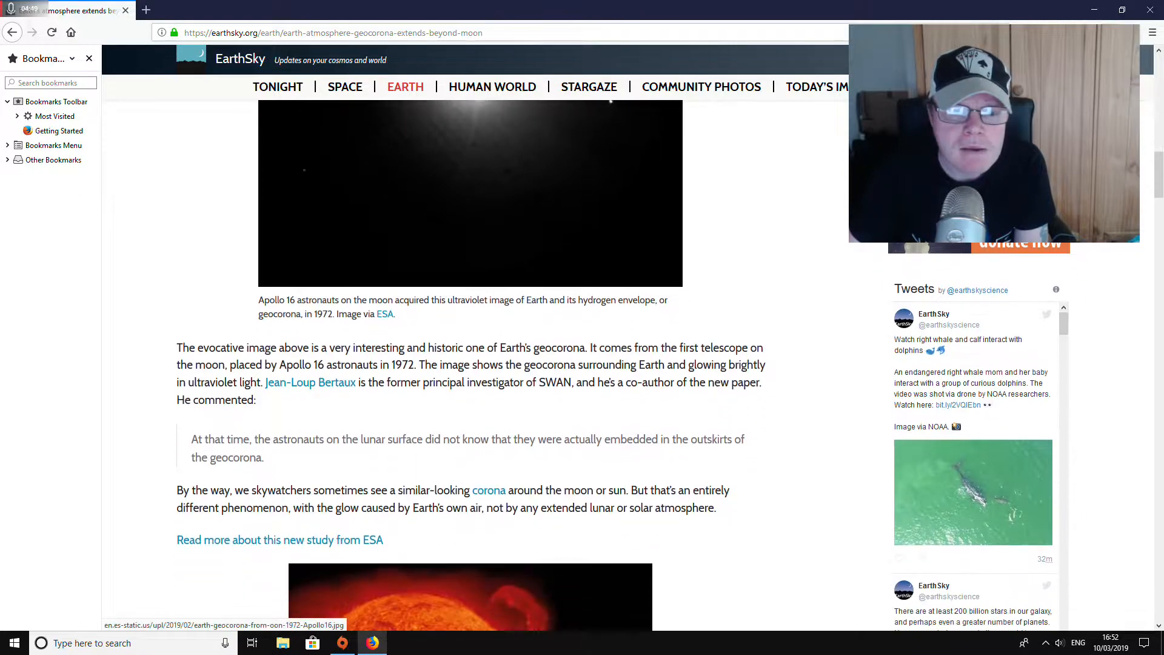
{"action": "scroll", "scroll_direction": "down", "scroll_amount": 3}
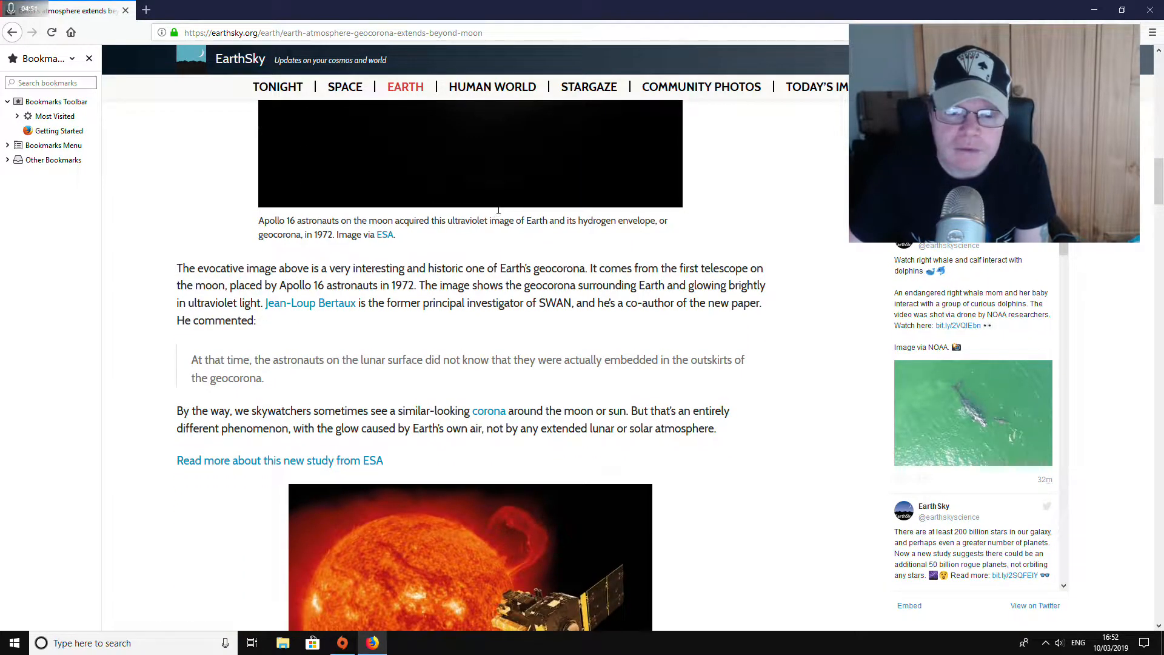
{"action": "scroll", "scroll_direction": "down", "scroll_amount": 3}
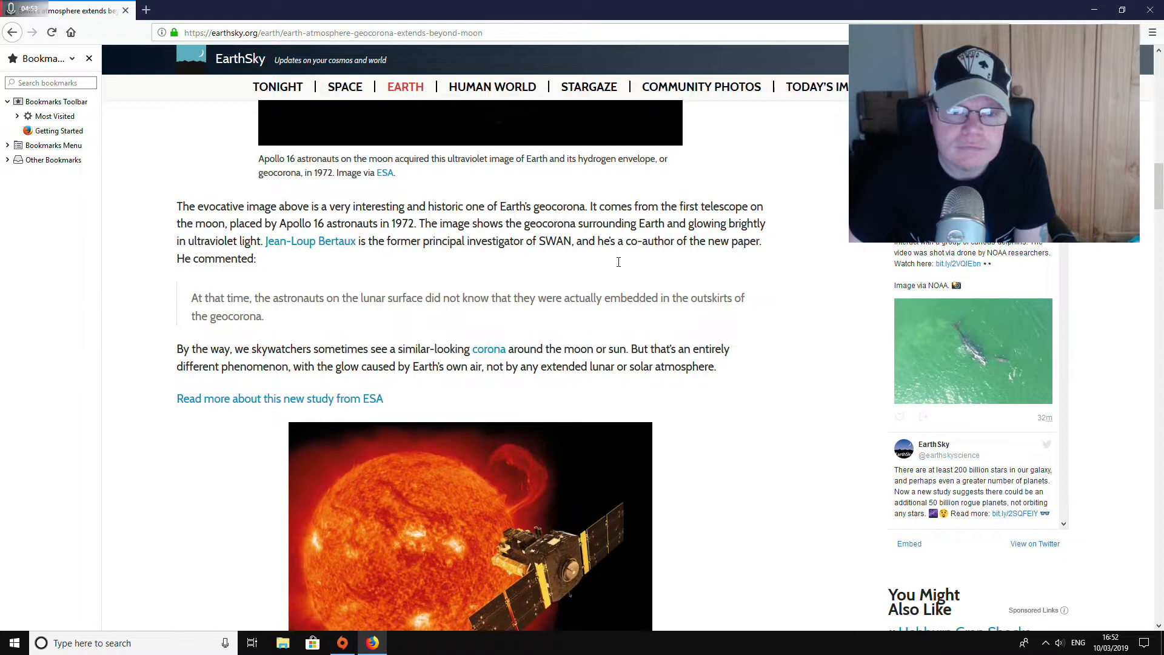
{"action": "scroll", "scroll_direction": "down", "scroll_amount": 3}
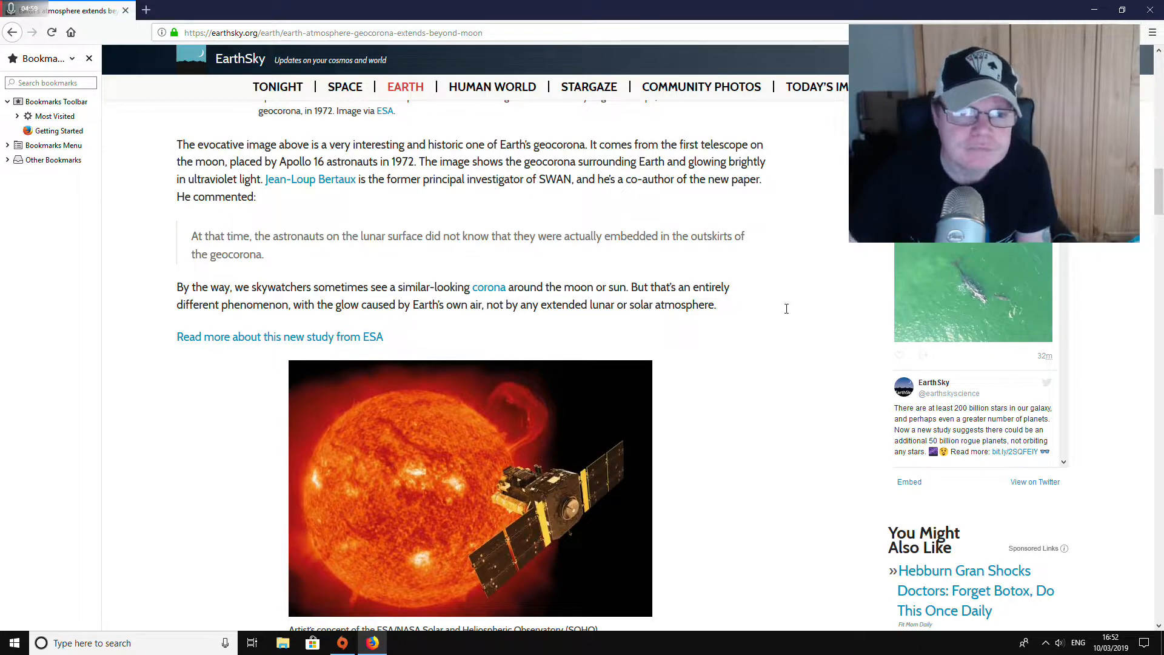
{"action": "scroll", "scroll_direction": "down", "scroll_amount": 3}
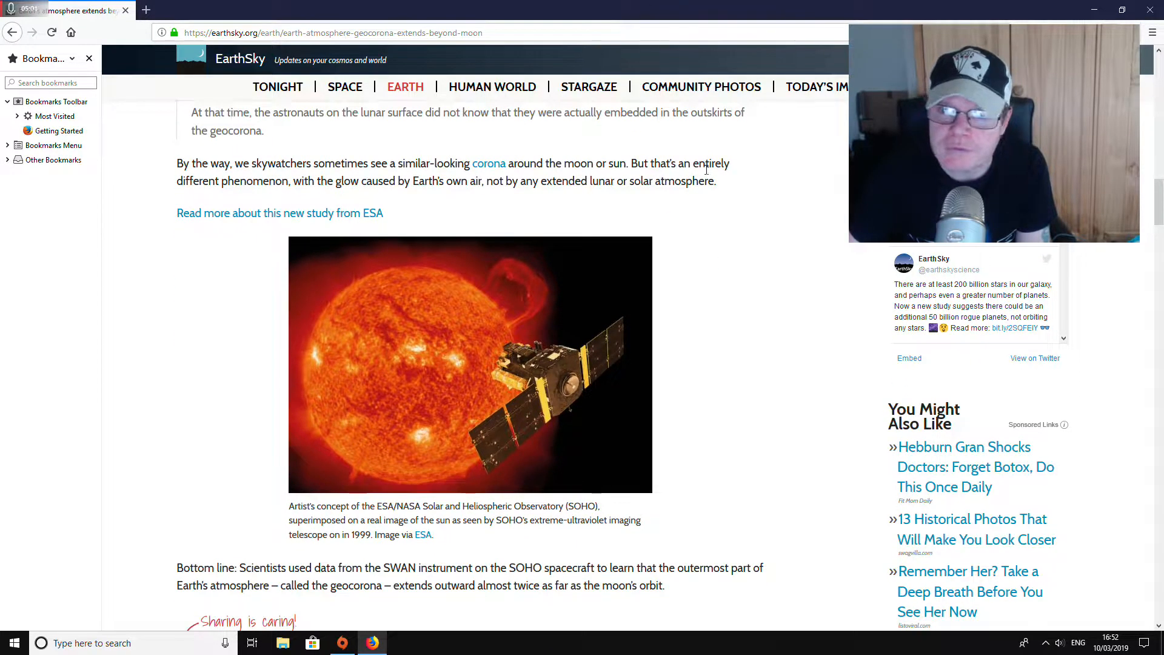
{"action": "scroll", "scroll_direction": "down", "scroll_amount": 3}
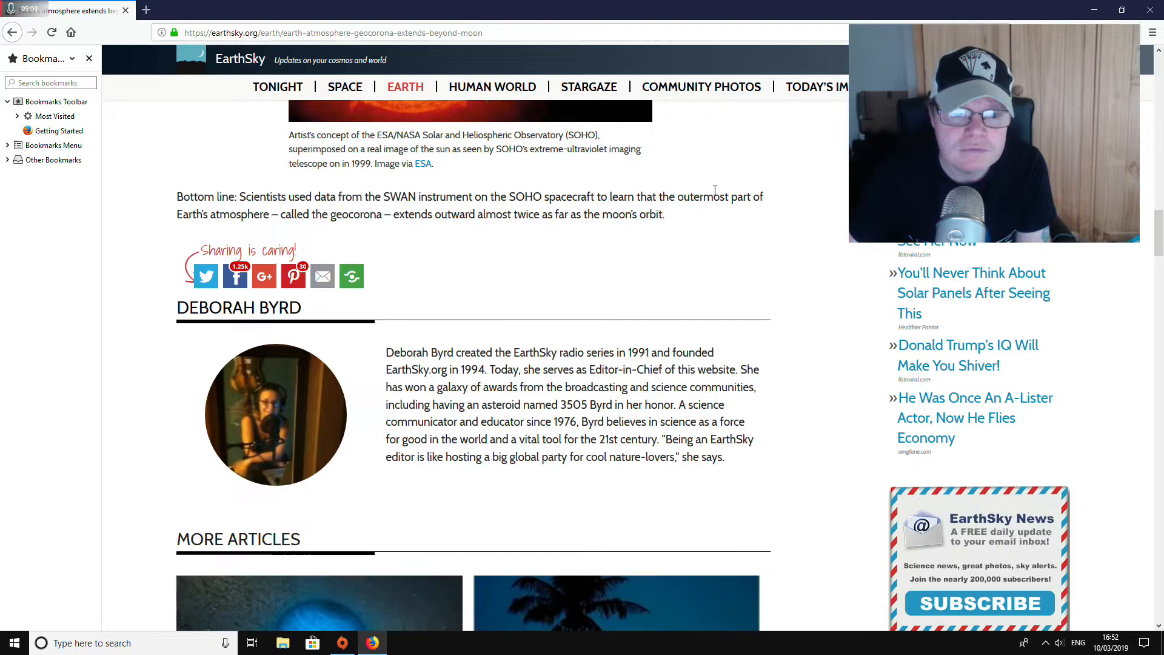
{"action": "scroll", "scroll_direction": "down", "scroll_amount": 3}
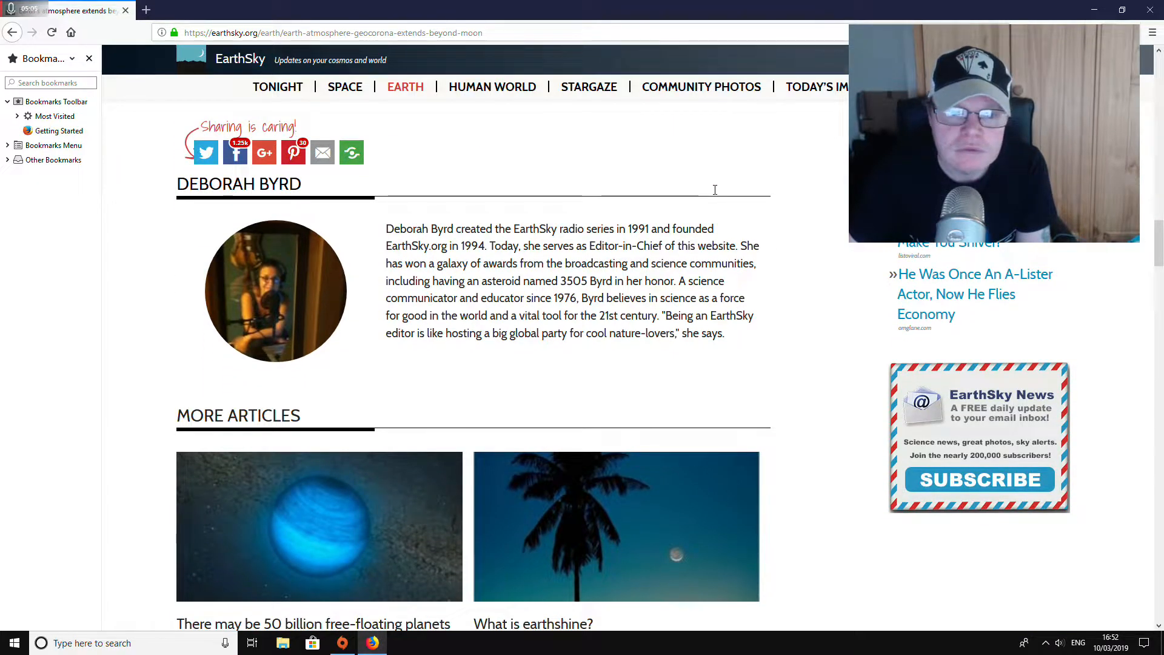
{"action": "scroll", "scroll_direction": "down", "scroll_amount": 3}
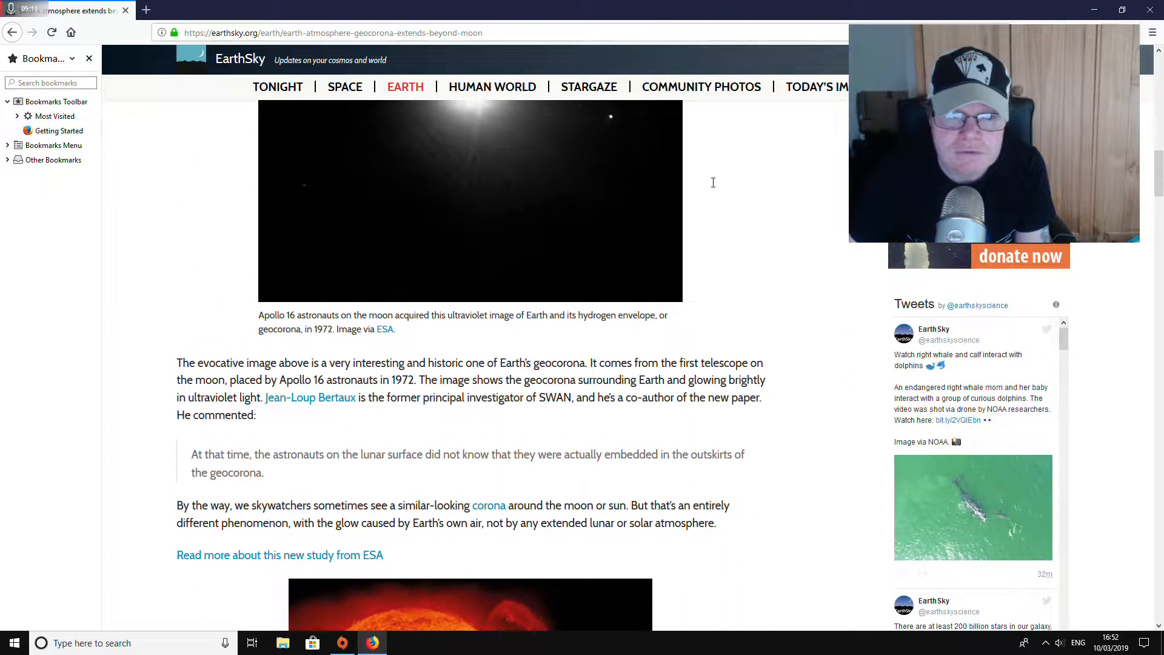
{"action": "scroll", "scroll_direction": "down", "scroll_amount": 3}
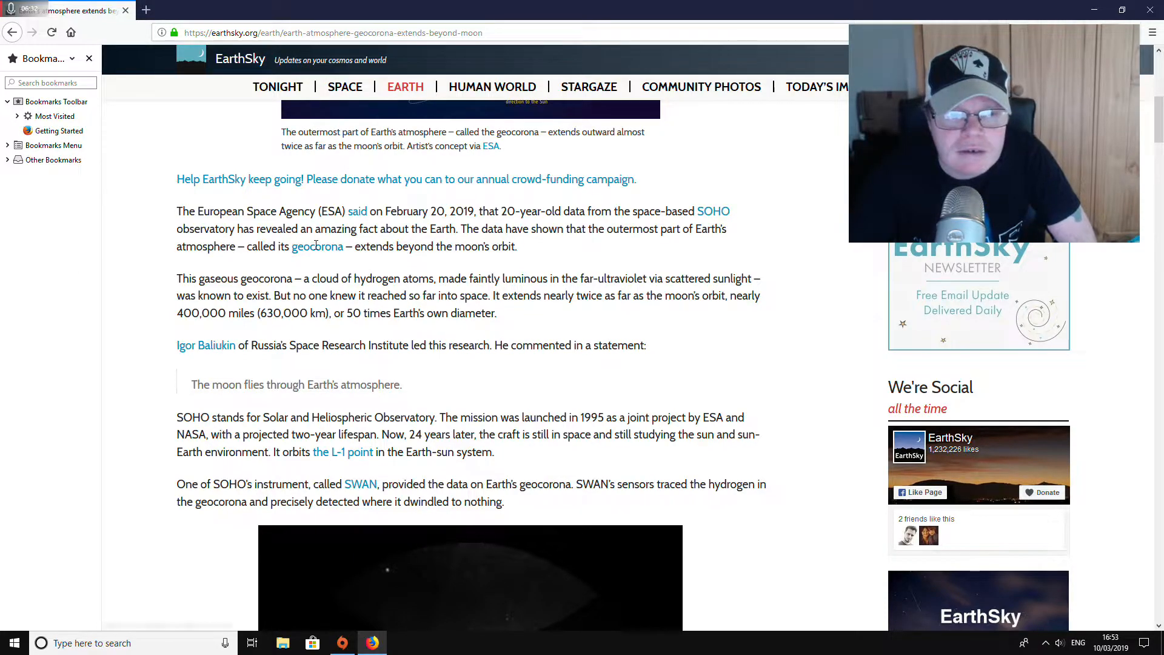
{"action": "left_click", "coordinate": [318, 246]}
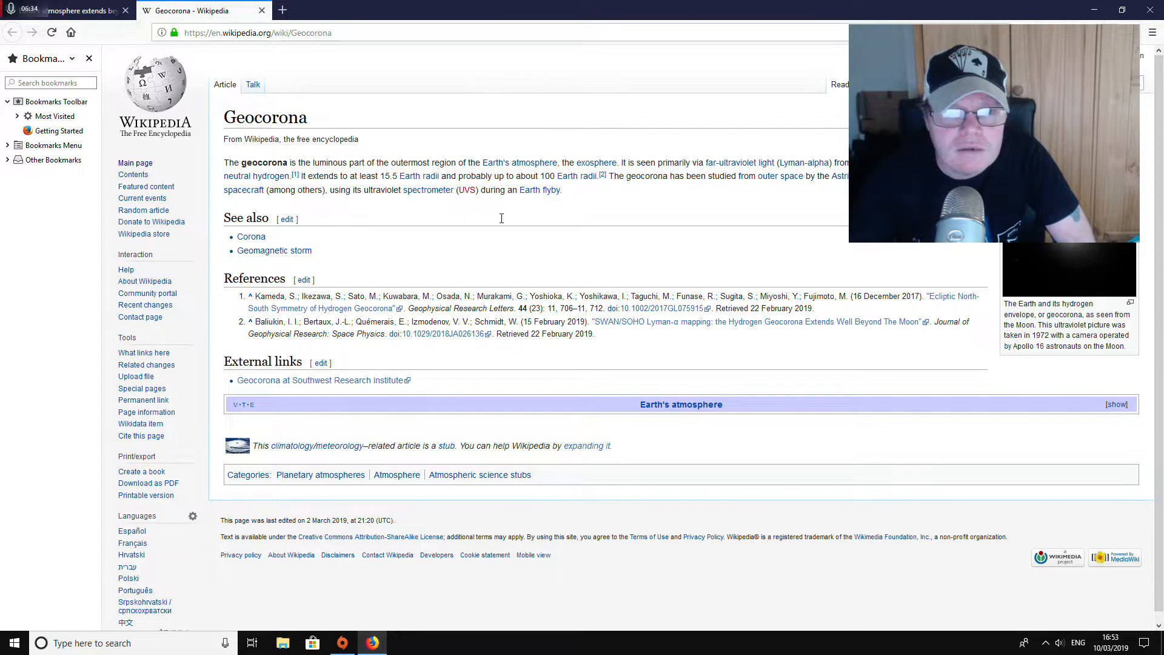
{"action": "mouse_move", "coordinate": [550, 248]}
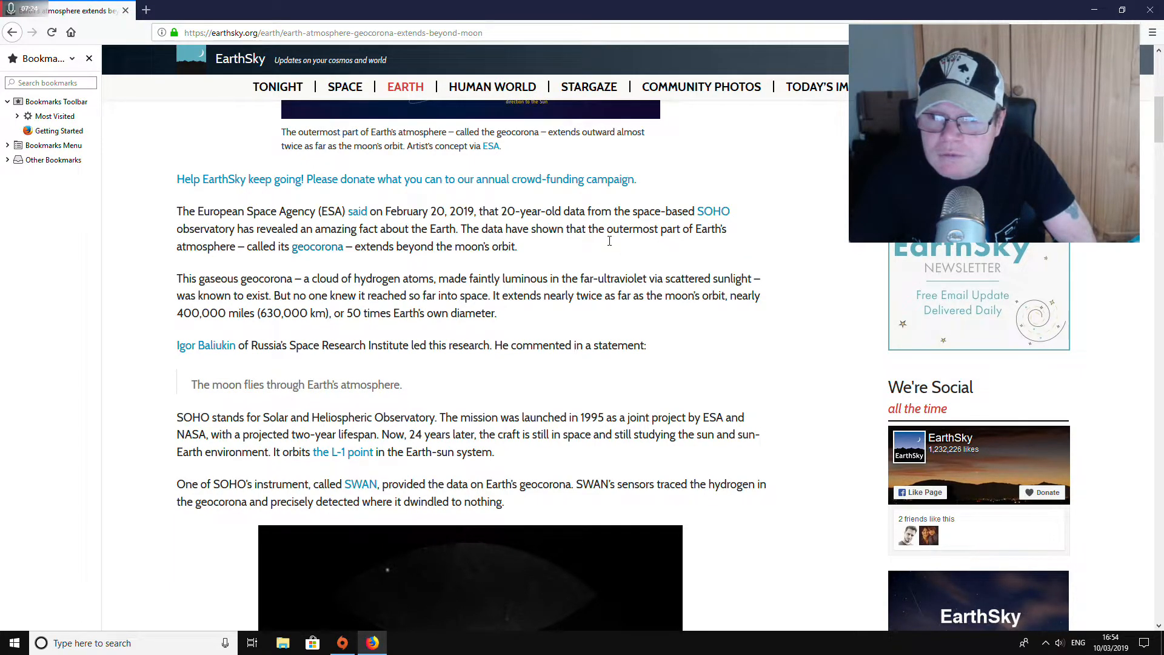
Scroll to the paragraph on the hydrogen geocorona reaching 630,000 km
{"action": "scroll", "scroll_direction": "down", "scroll_amount": 3}
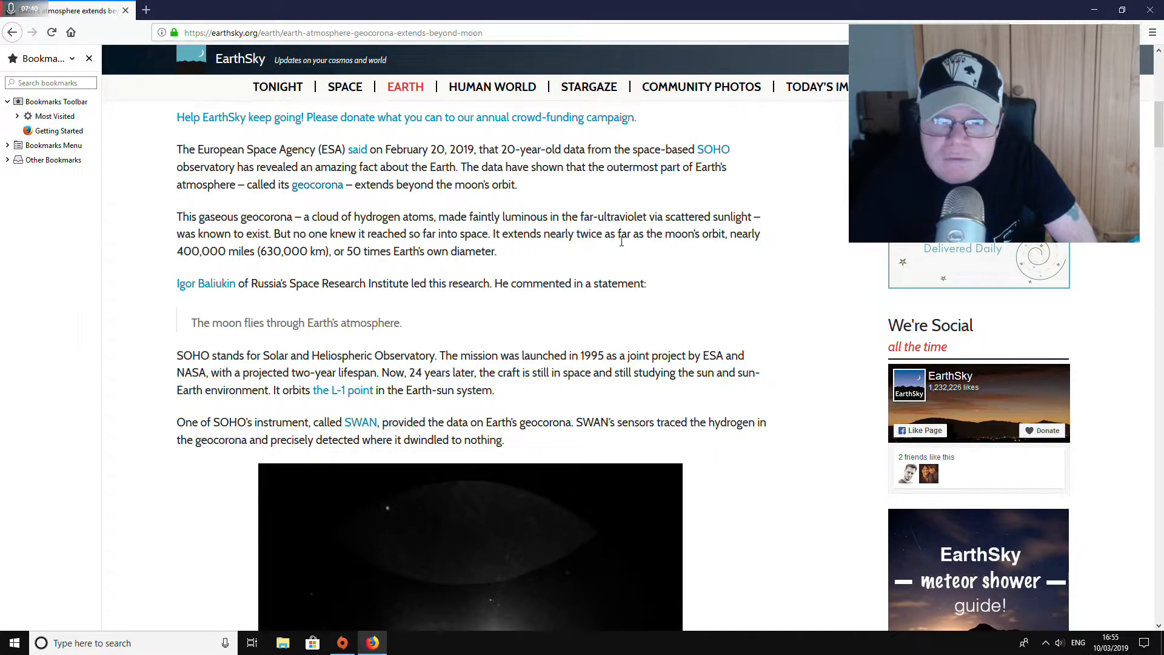
{"action": "mouse_move", "coordinate": [201, 255]}
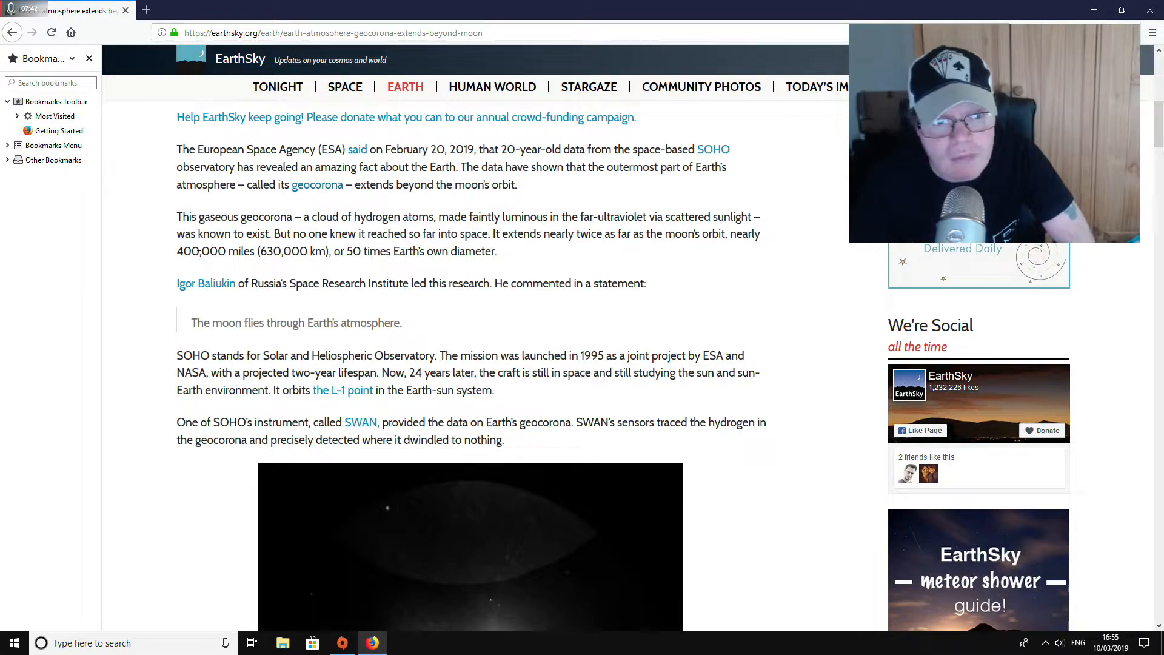